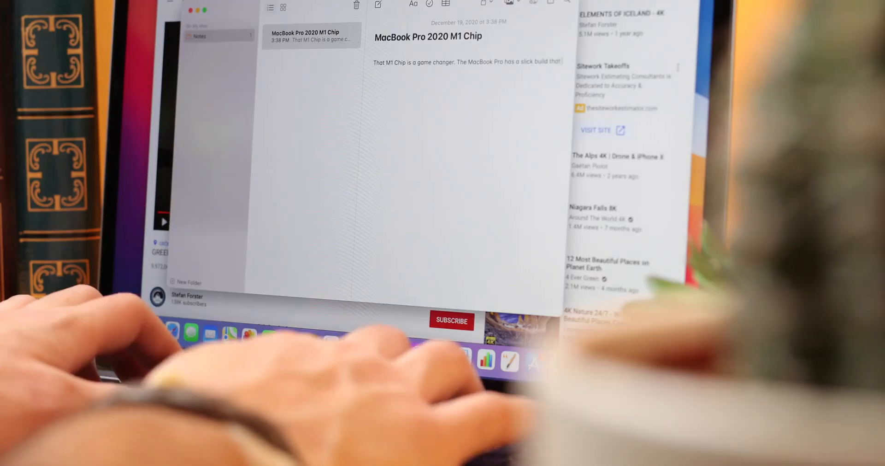
Step: Finish the sentence with 'feels great on the hands when typing.'
{"action": "type", "text": "feels great on"}
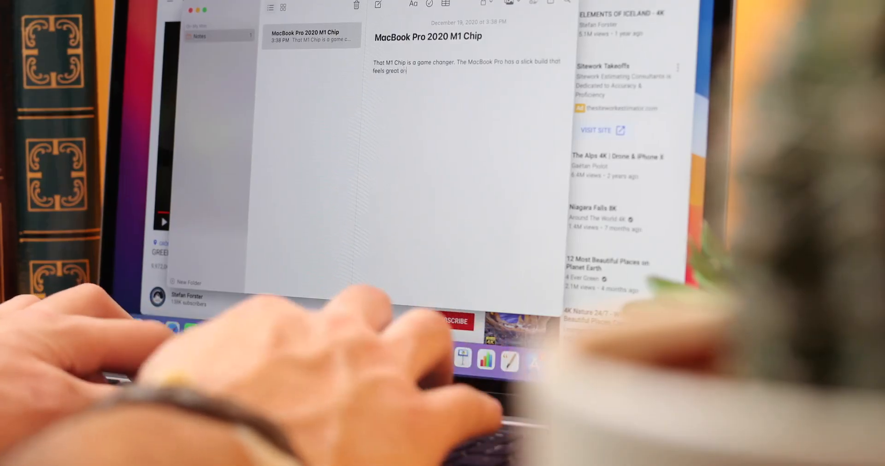
{"action": "type", "text": "the hands w"}
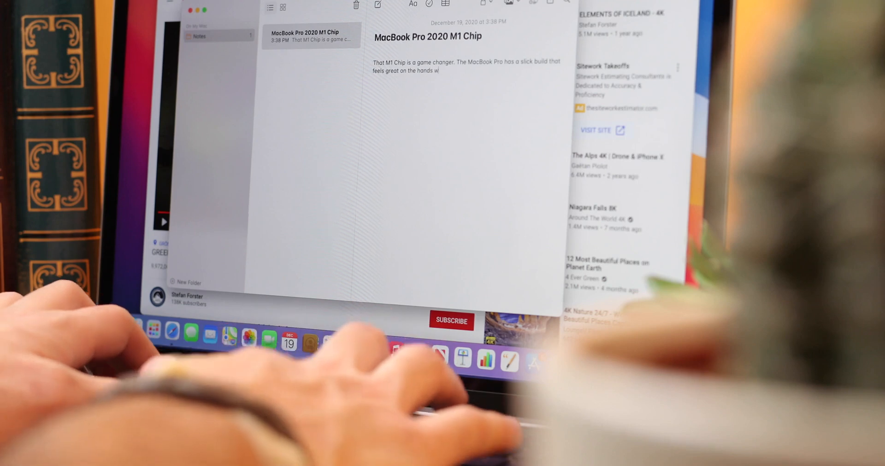
{"action": "type", "text": "when typing."}
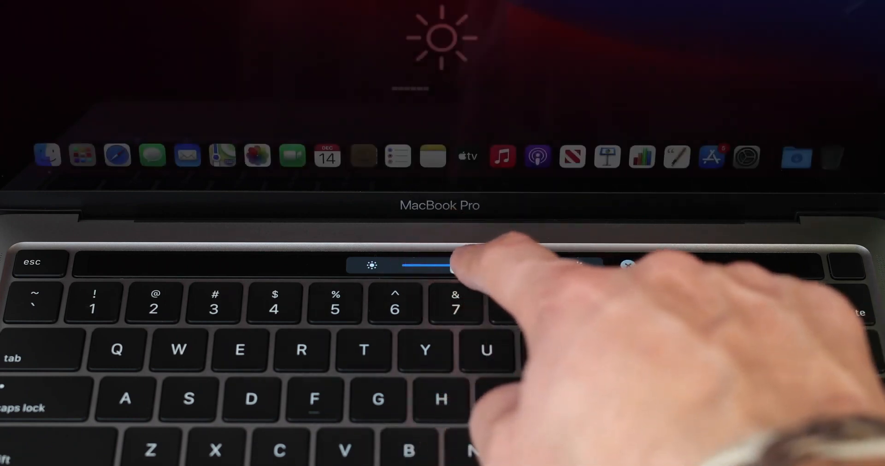
Step: Nudge the Touch Bar brightness slider right to raise display brightness slightly
{"action": "left_click_drag", "start_coordinate": [451, 266], "coordinate": [460, 266]}
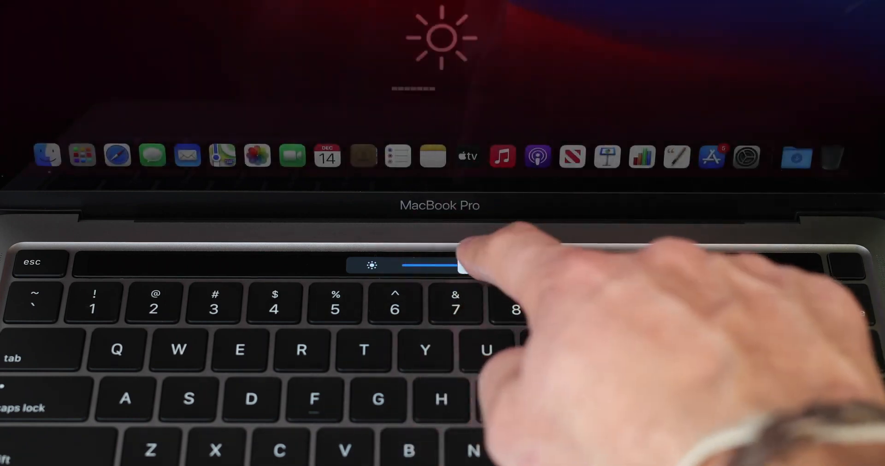